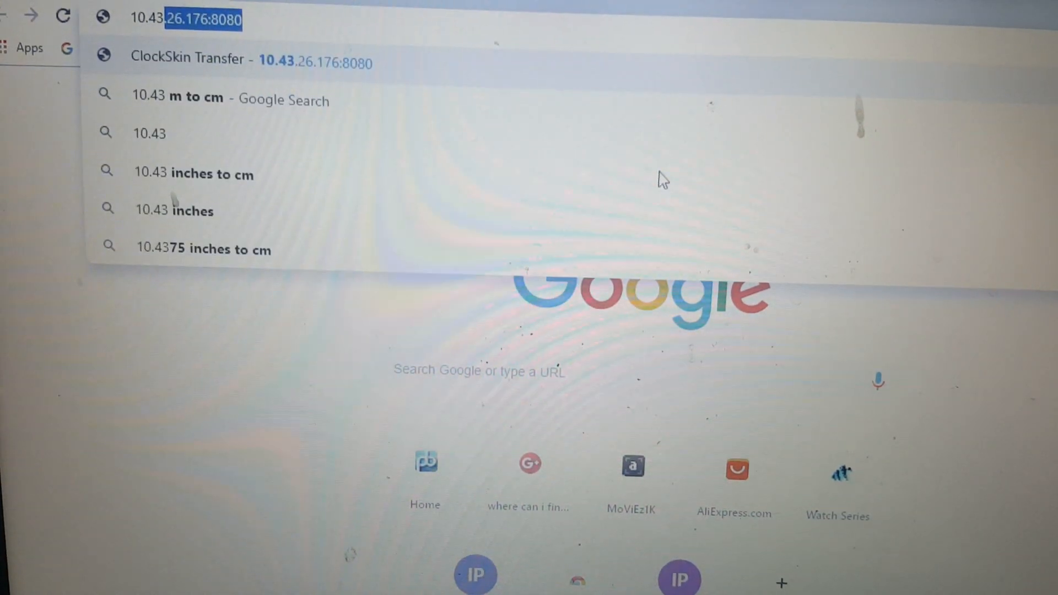
Enter the watch's address 10.43.26.176:8080 in Chrome to load the ClockSkin Transfer page
text(.)
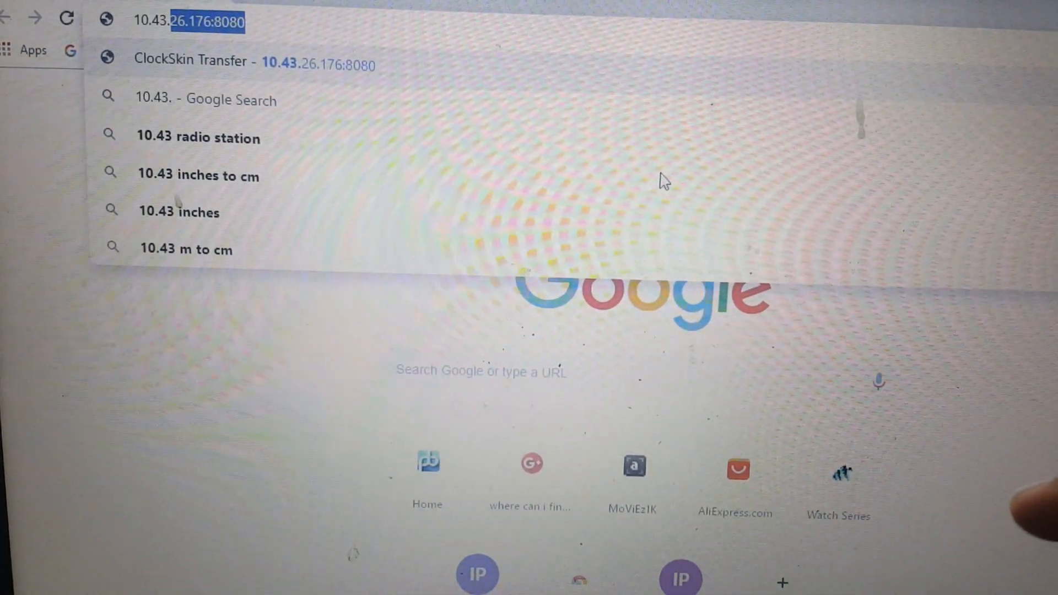
text(26.17)
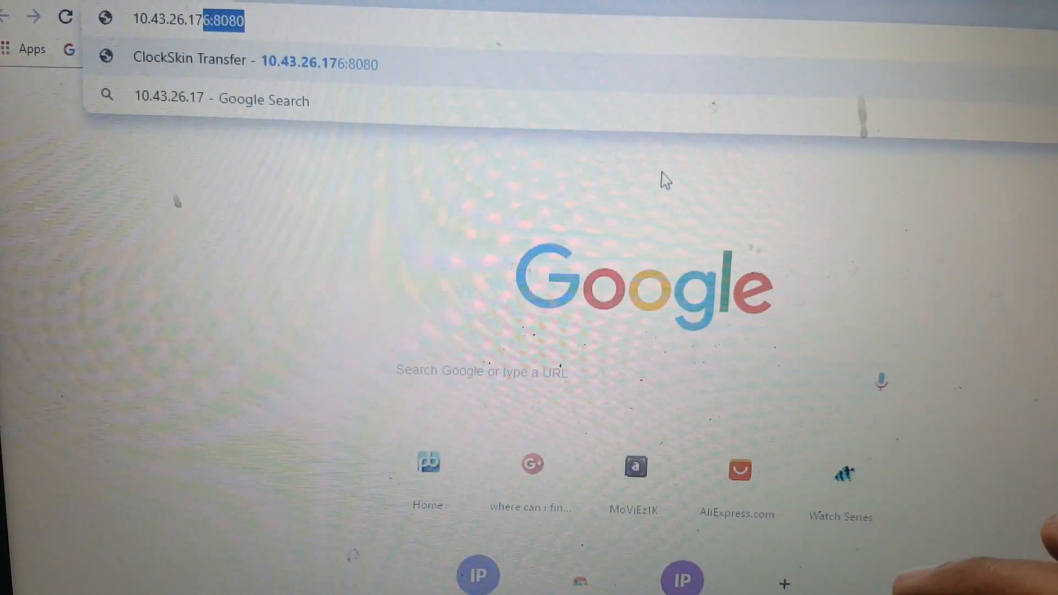
text(6)
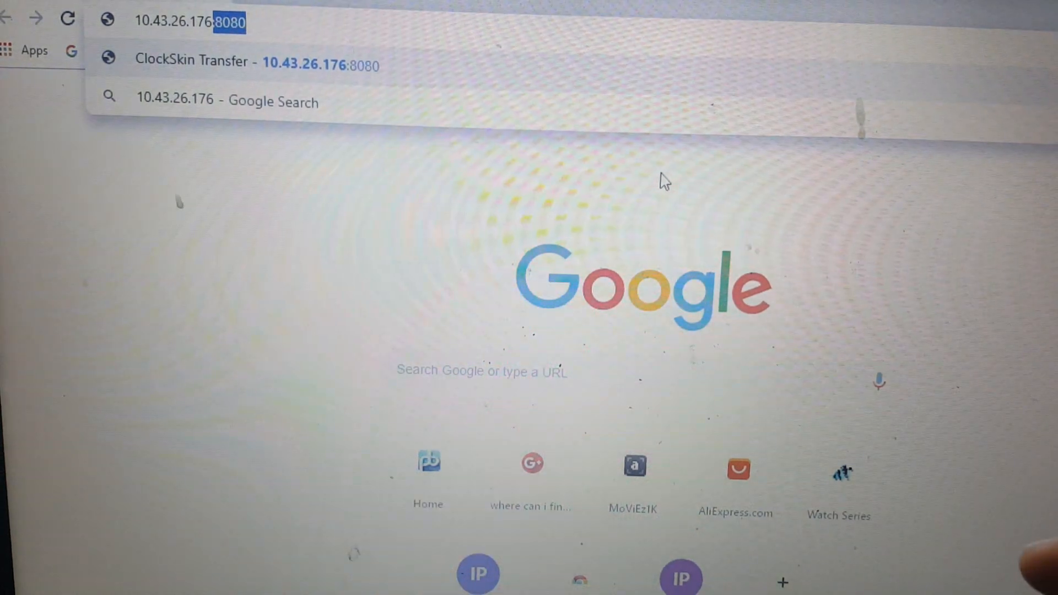
text(:8080)
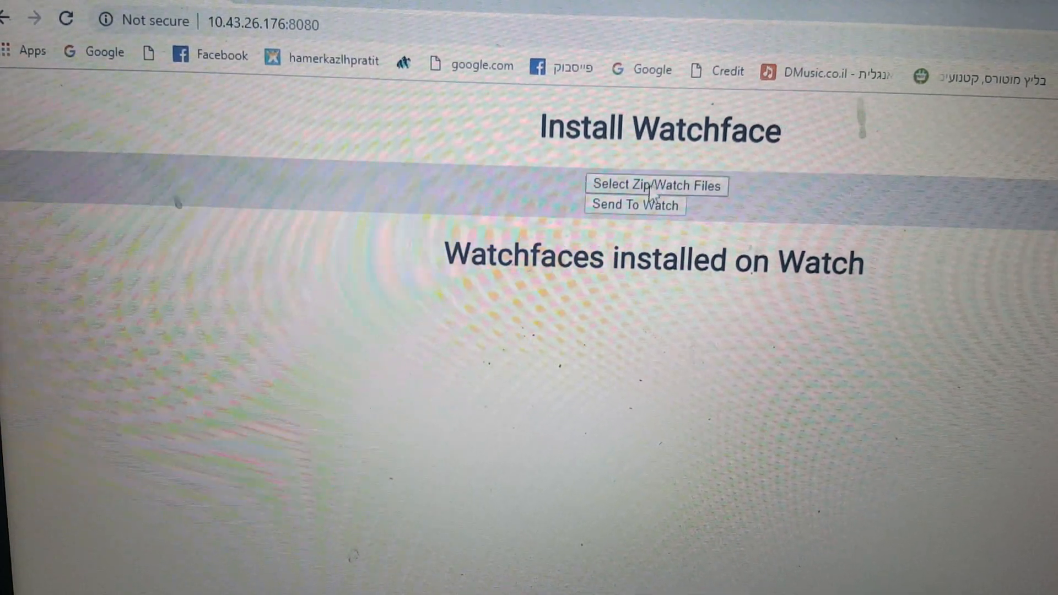
Choose nike+.zip from Downloads as the watch face file to send
click(657, 185)
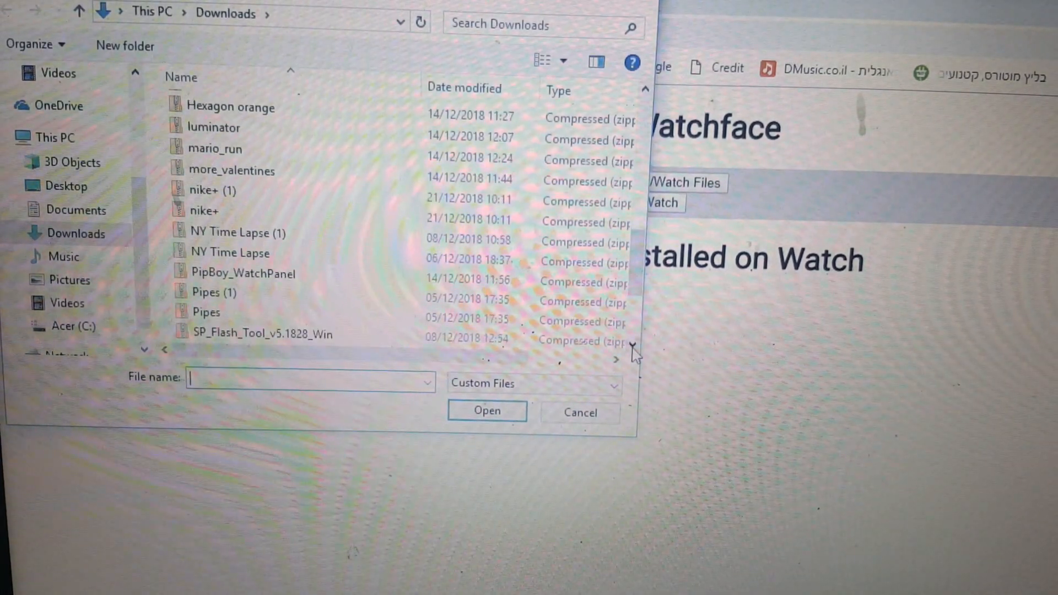
mouse_move(206, 210)
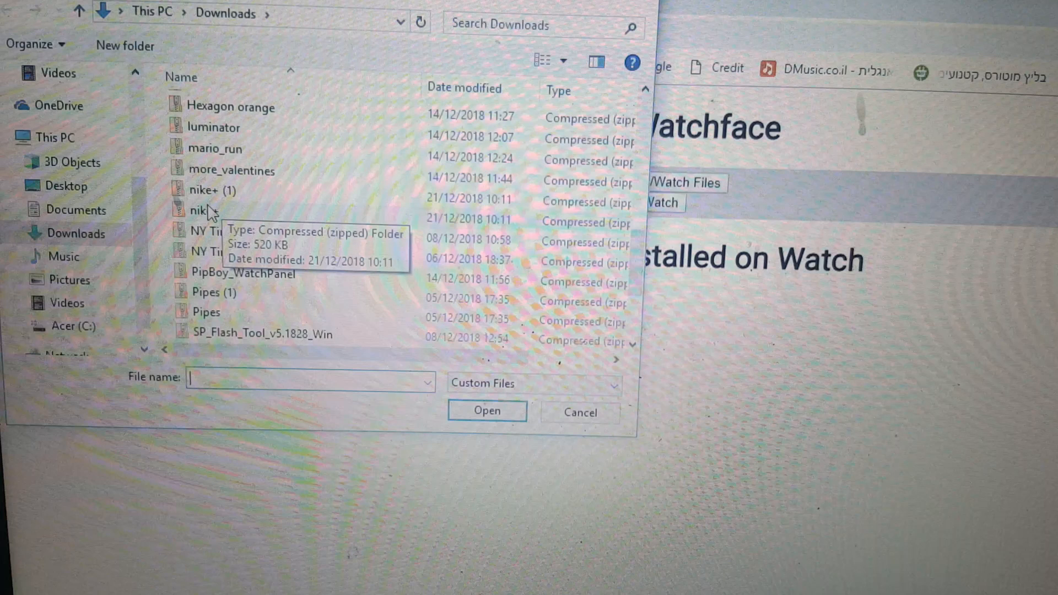
click(486, 411)
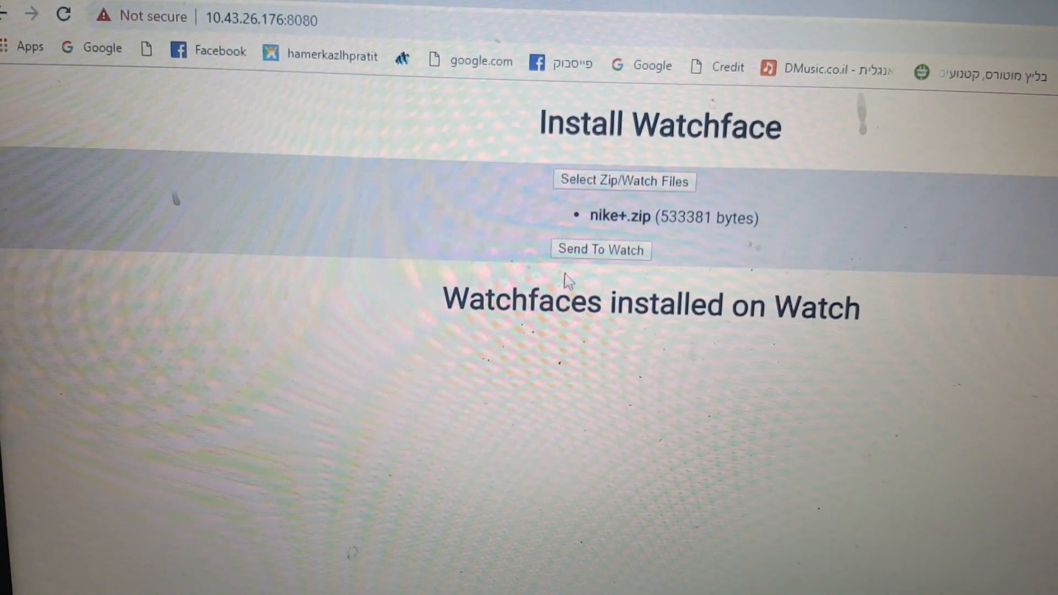
Send nike+ to the watch and confirm the 'nike+ installed!' banner
click(600, 250)
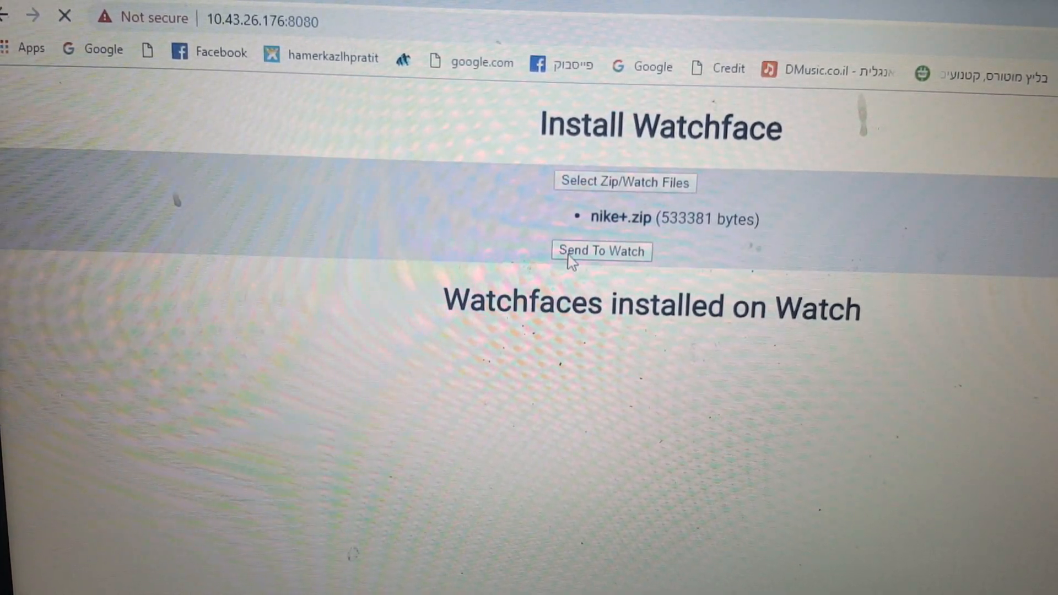
click(600, 251)
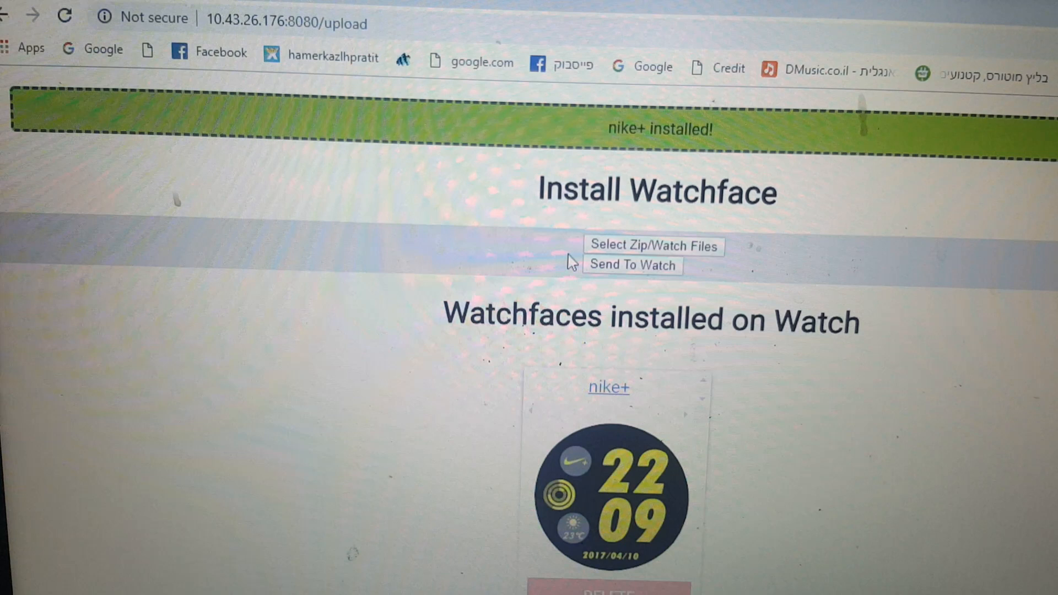